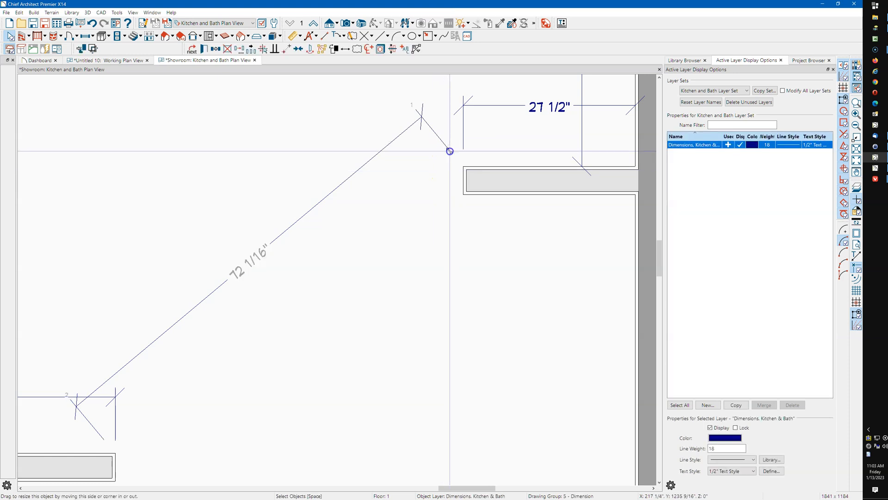
Offset the 72 1/16" angled dimension outward, clear of the wall corners it measures.
{"action": "left_click_drag", "start_coordinate": [449, 152], "coordinate": [118, 411]}
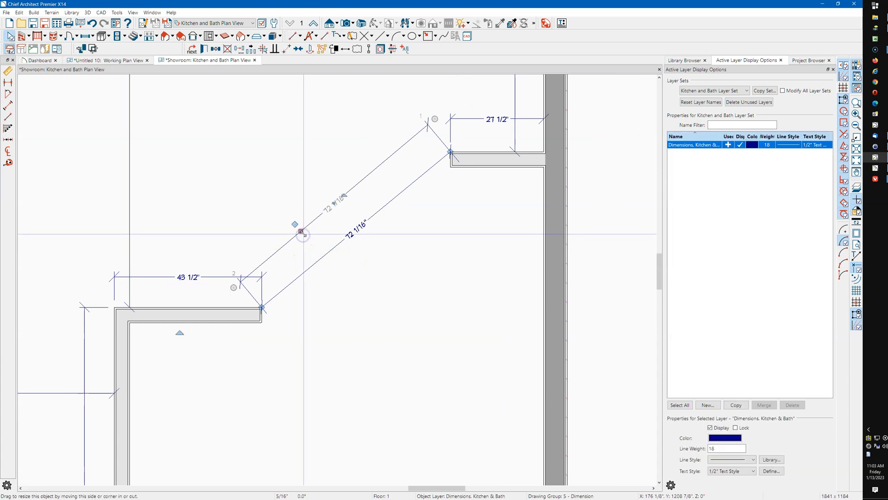
{"action": "left_click", "coordinate": [318, 270]}
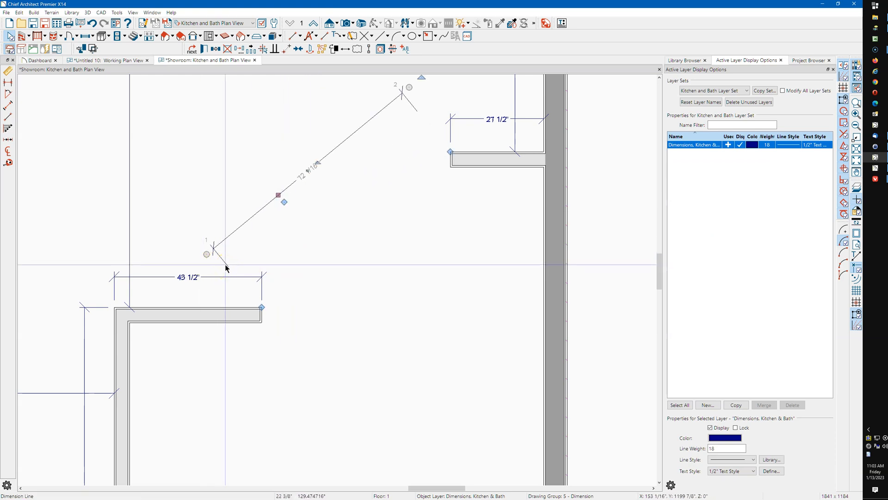
Draw a CAD line diagonally between the two angled wall corners.
{"action": "left_click_drag", "start_coordinate": [206, 253], "coordinate": [291, 353]}
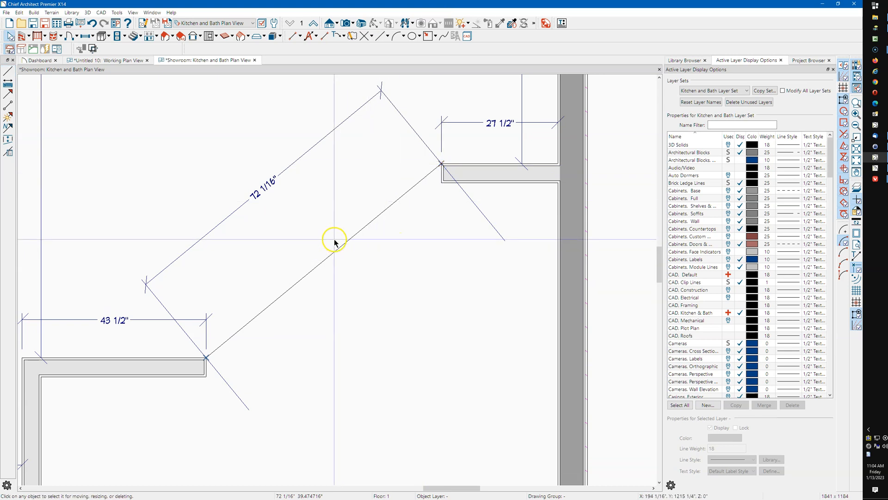
Copy the reference line's 39.474716° angle from its specification dialog.
{"action": "double_click", "coordinate": [334, 241]}
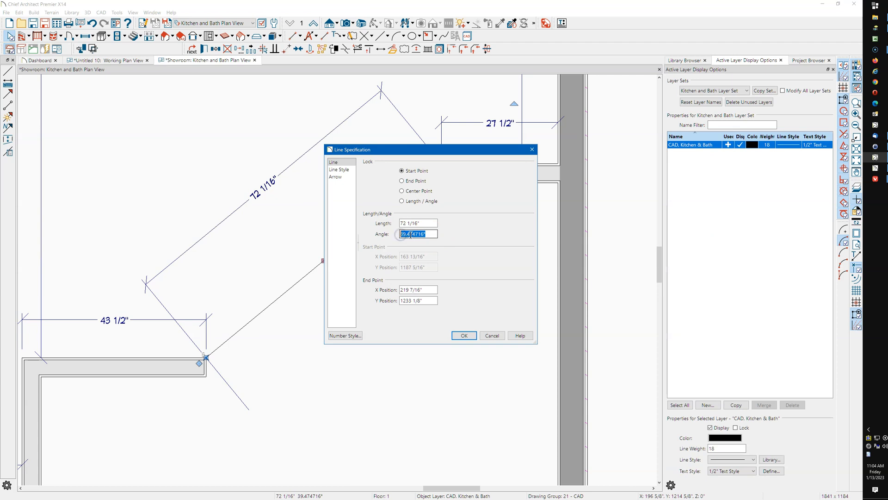
{"action": "right_click", "coordinate": [416, 234]}
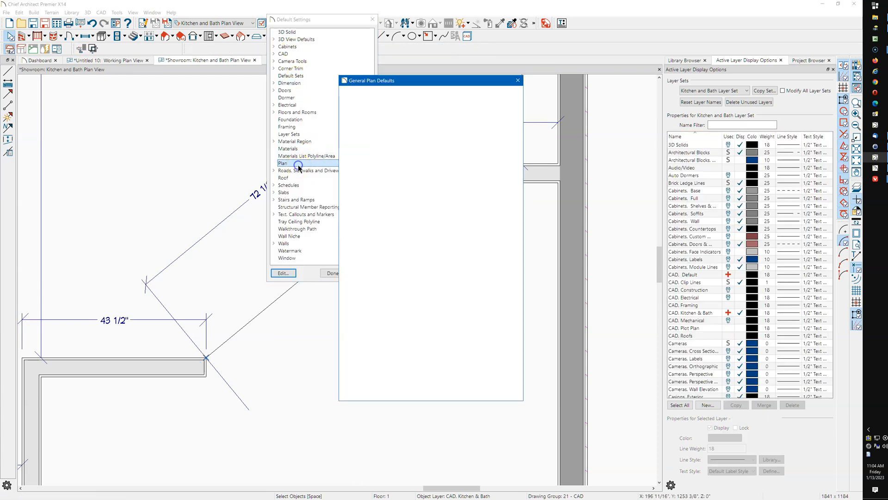
Add an allowed drawing angle in General Plan Defaults and close the defaults.
{"action": "left_click", "coordinate": [283, 164]}
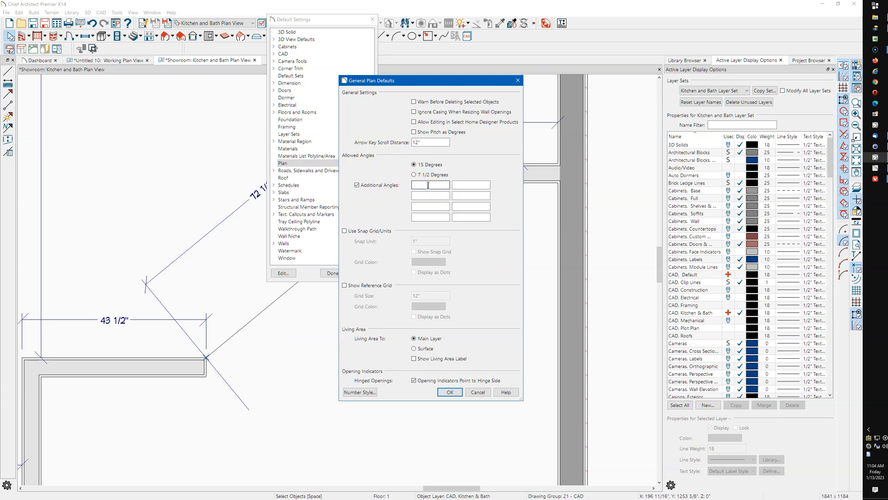
{"action": "left_click", "coordinate": [449, 392]}
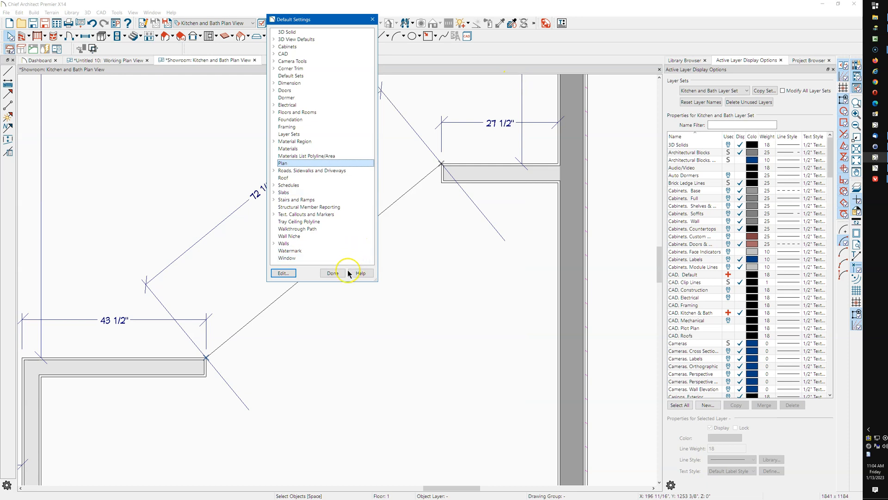
{"action": "left_click", "coordinate": [333, 273]}
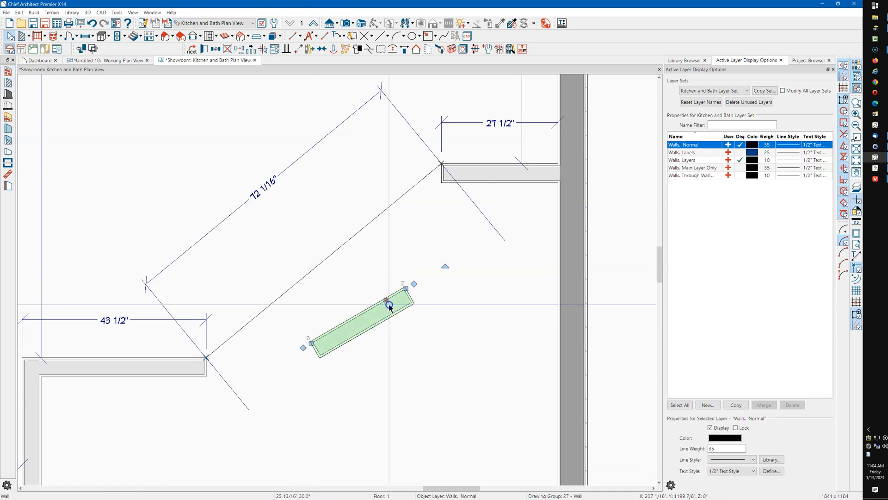
Paste 39.474716° into the new wall's Wall Angle field and confirm.
{"action": "double_click", "coordinate": [388, 309]}
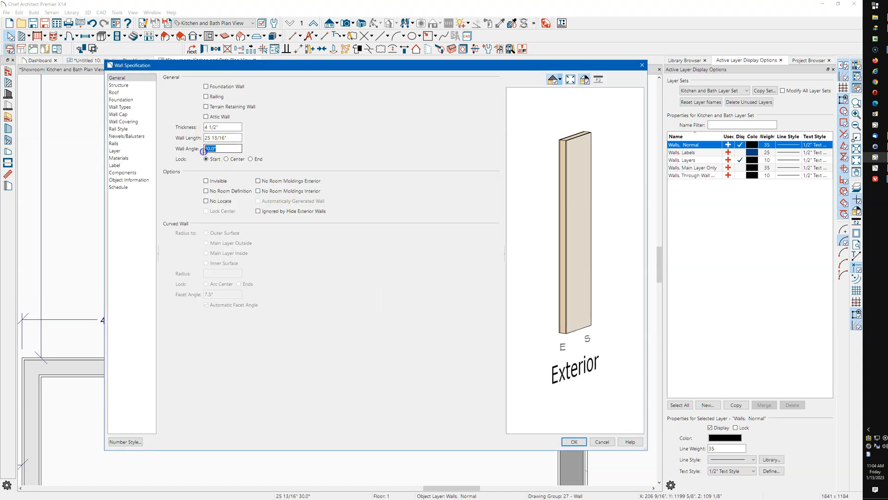
{"action": "right_click", "coordinate": [211, 148]}
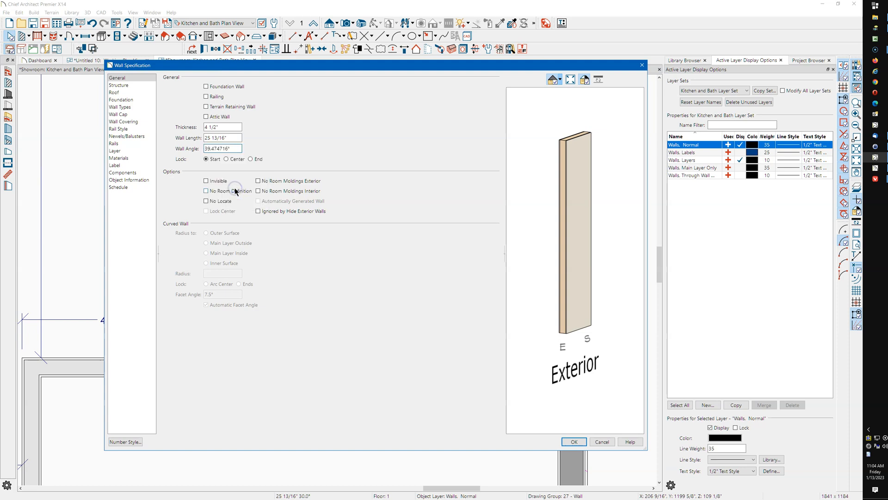
{"action": "left_click", "coordinate": [573, 442]}
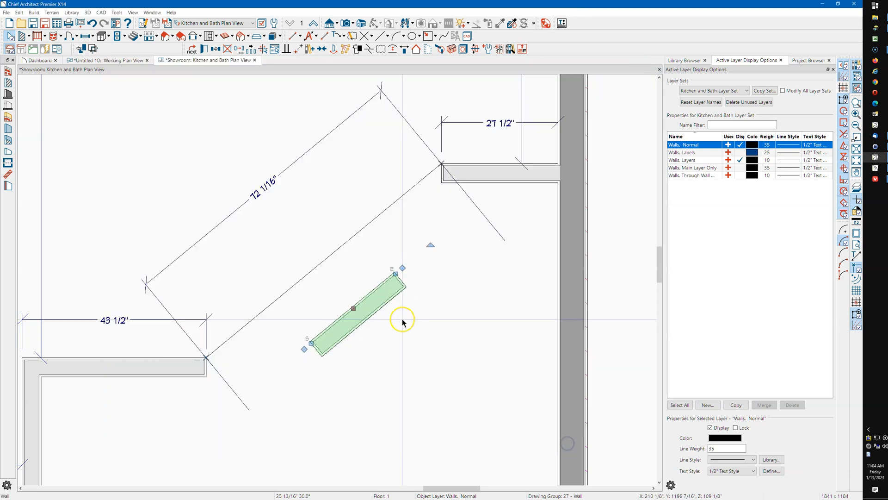